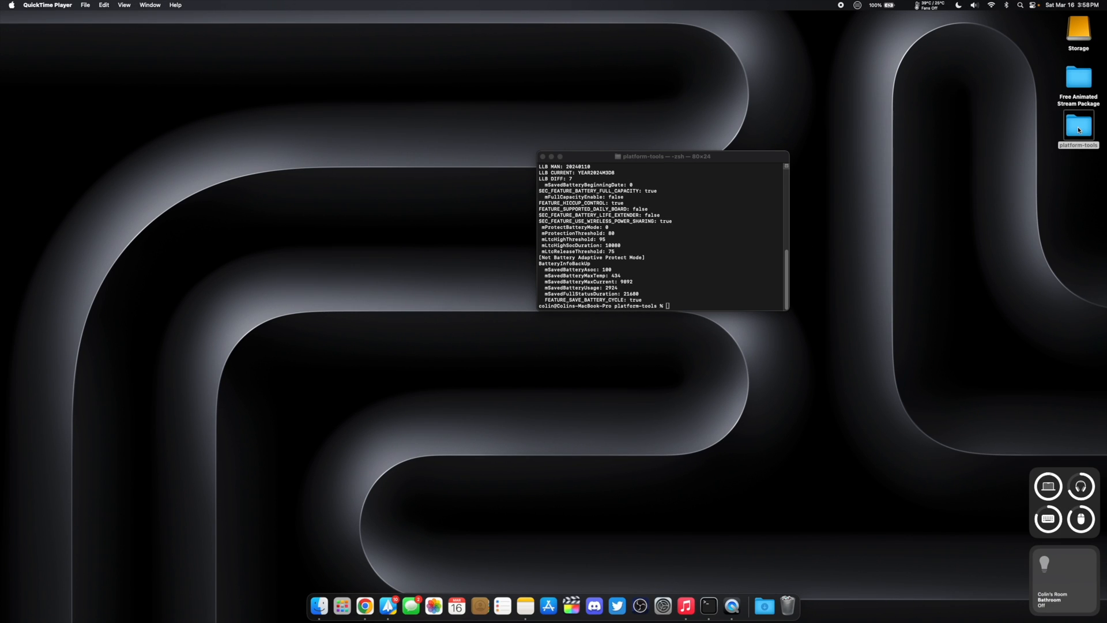
Select the platform-tools folder on the desktop and show its context menu
click(1078, 125)
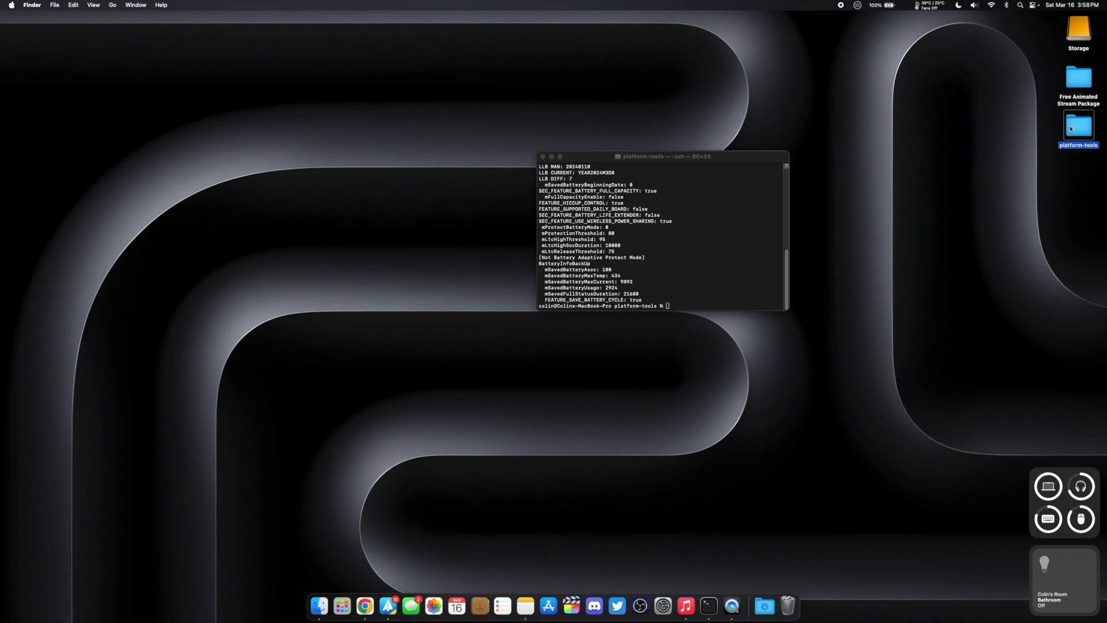
right_click(1076, 127)
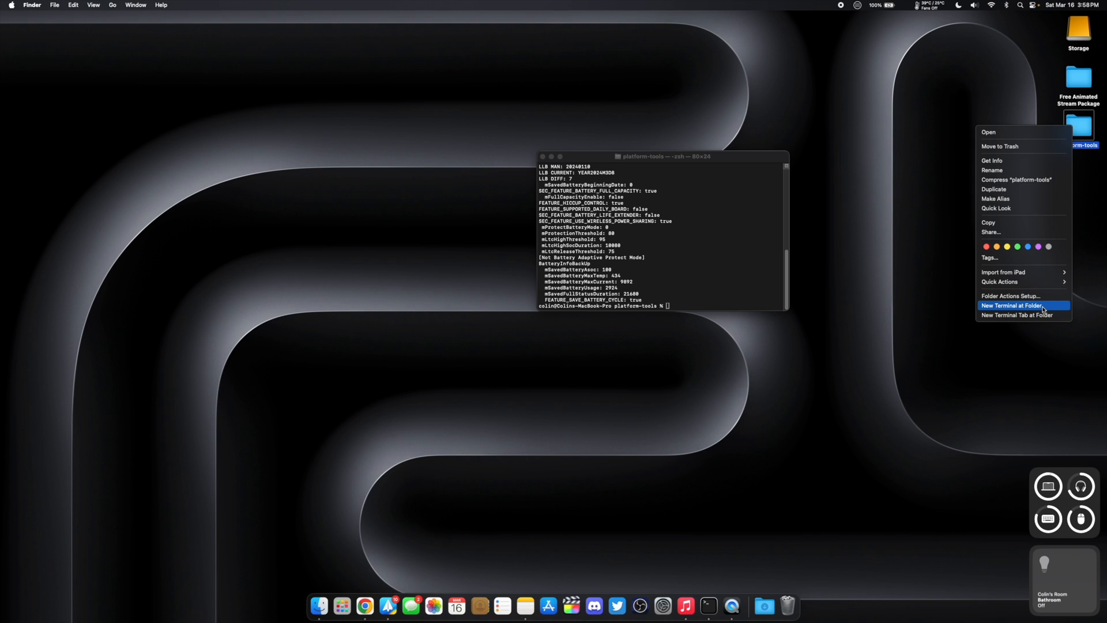
Open a terminal at platform-tools and review the first phone's dumpsys battery report to its end
click(1017, 305)
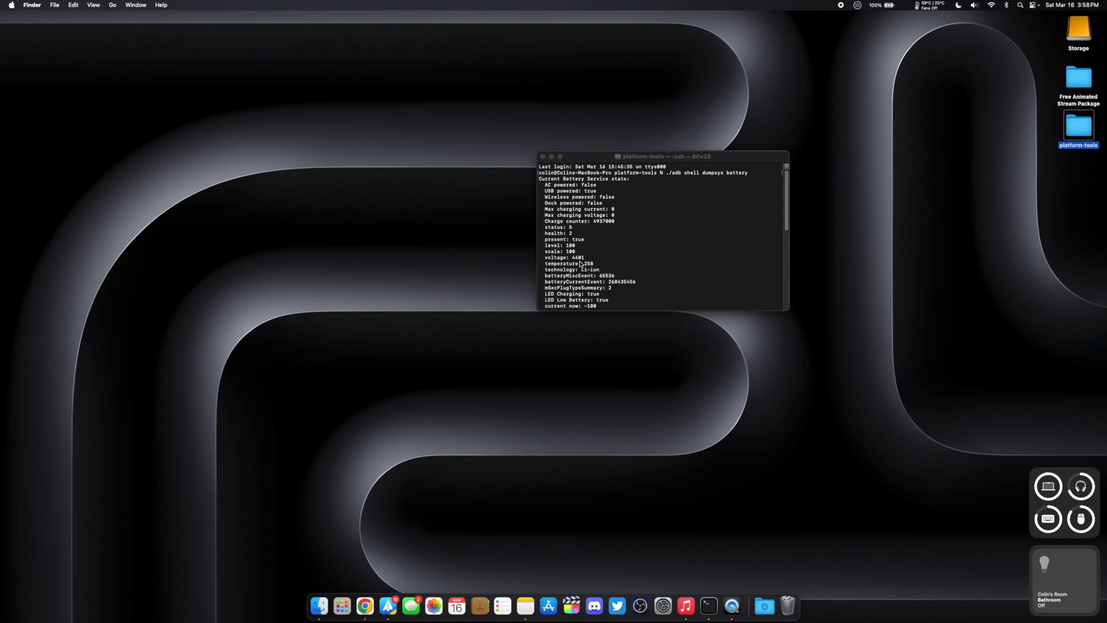
mouse_move(671, 179)
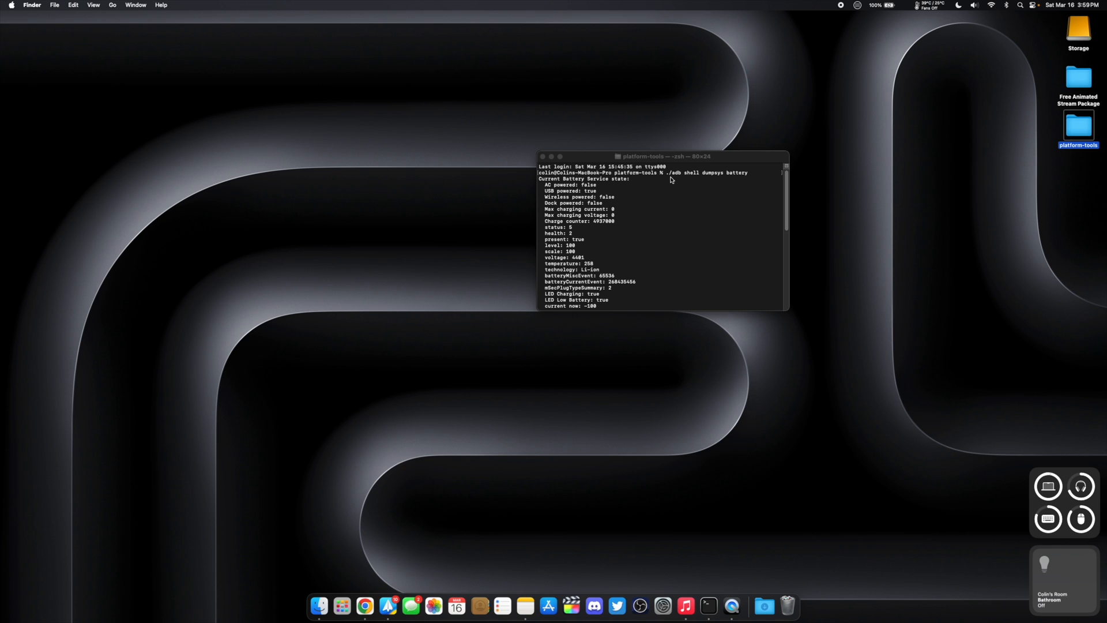
mouse_move(680, 181)
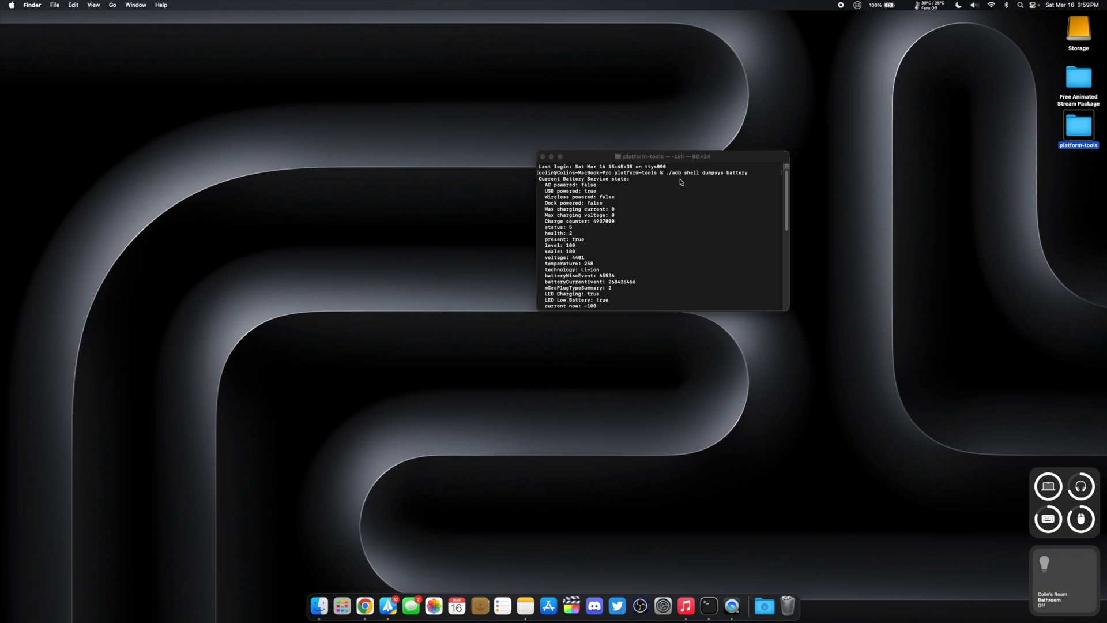
mouse_move(728, 177)
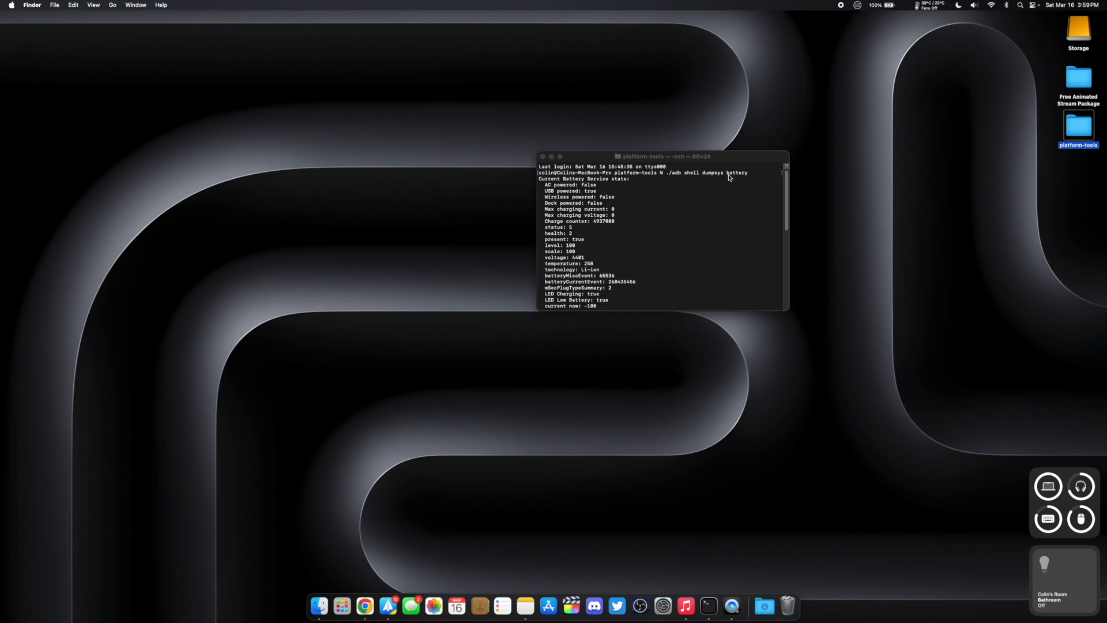
scroll(down, 3)
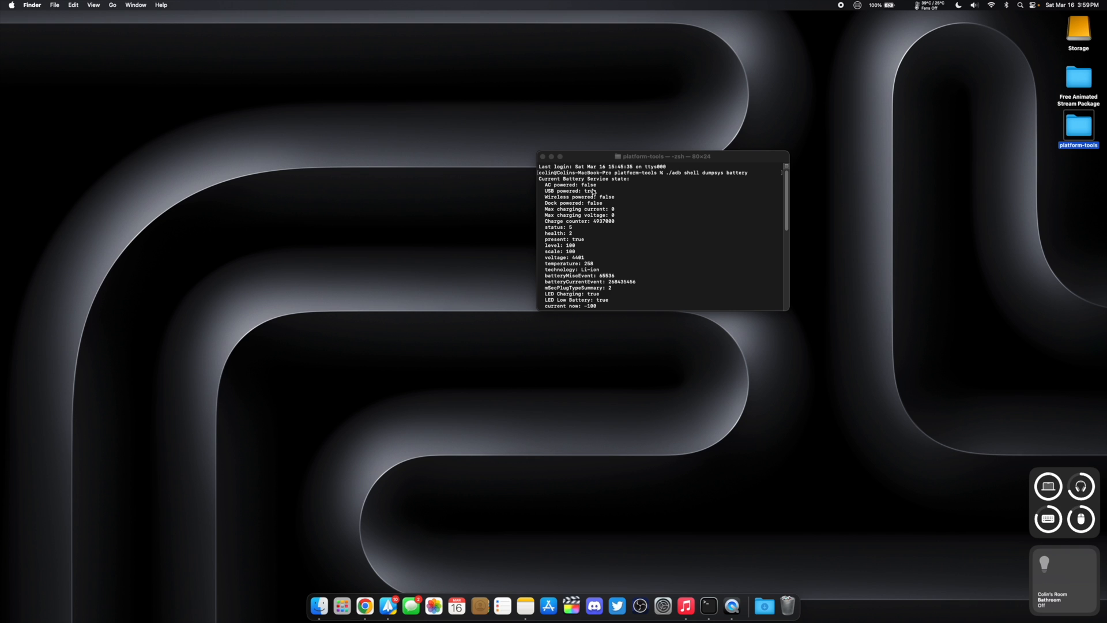
scroll(down, 3)
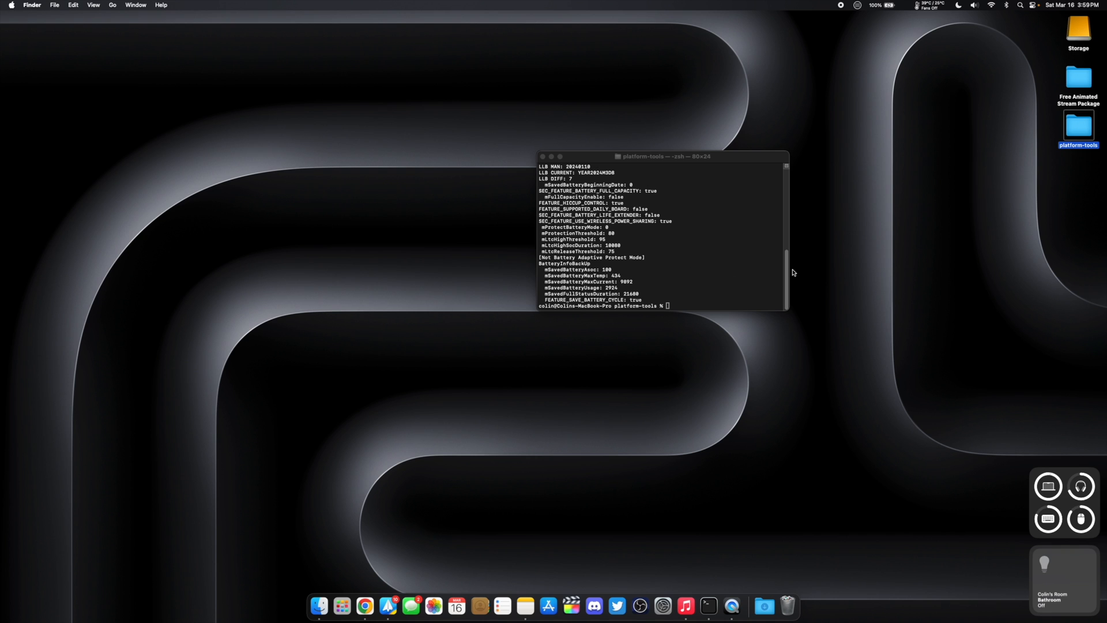
click(664, 156)
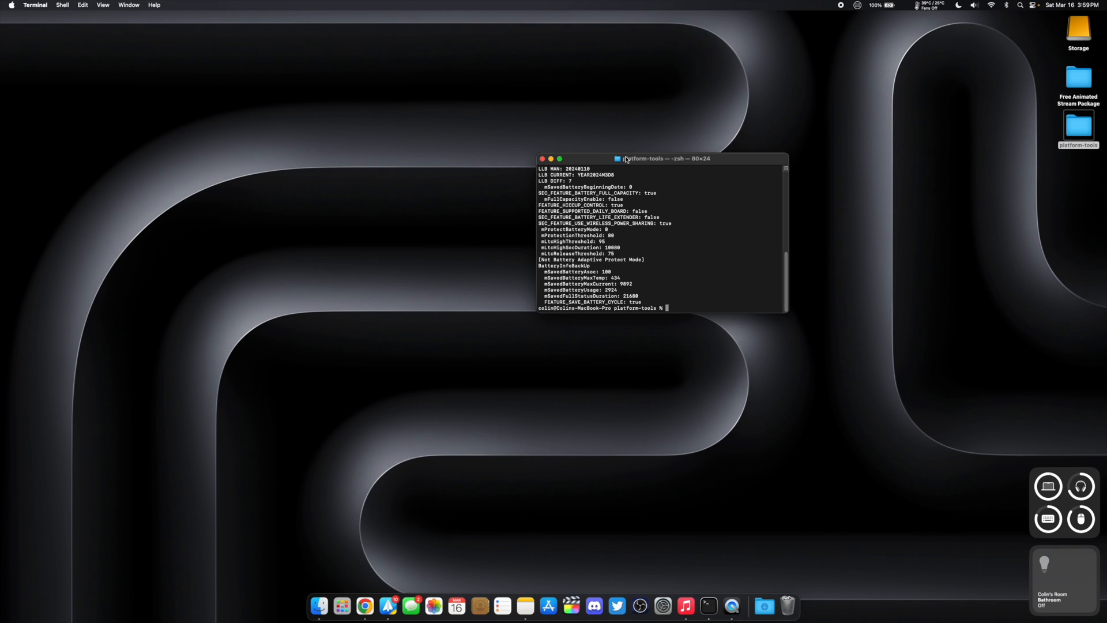
mouse_move(581, 268)
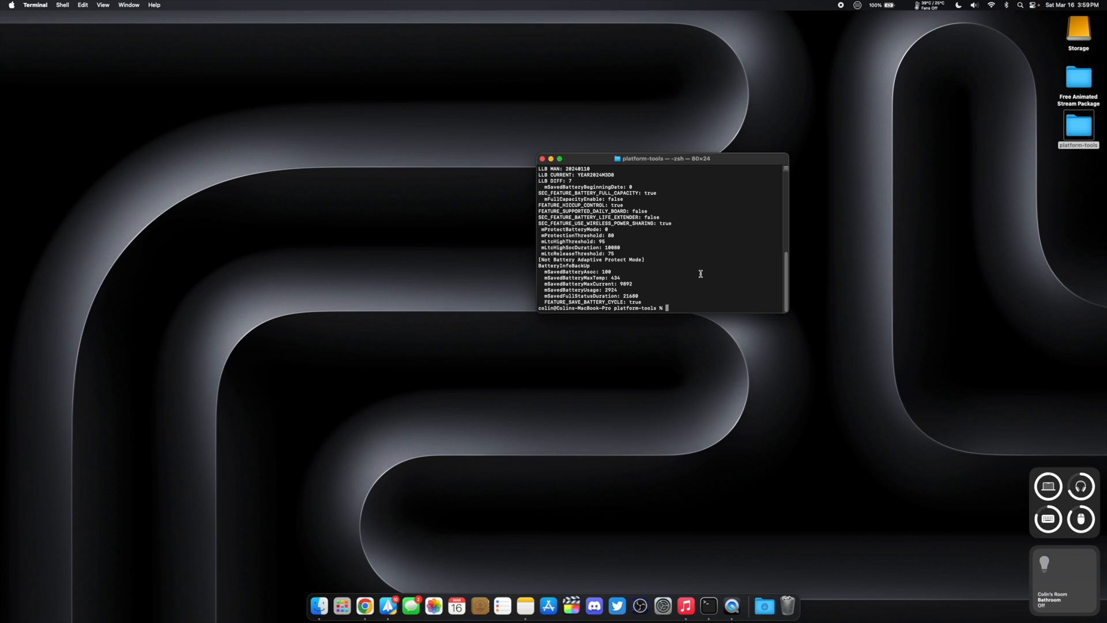
mouse_move(655, 283)
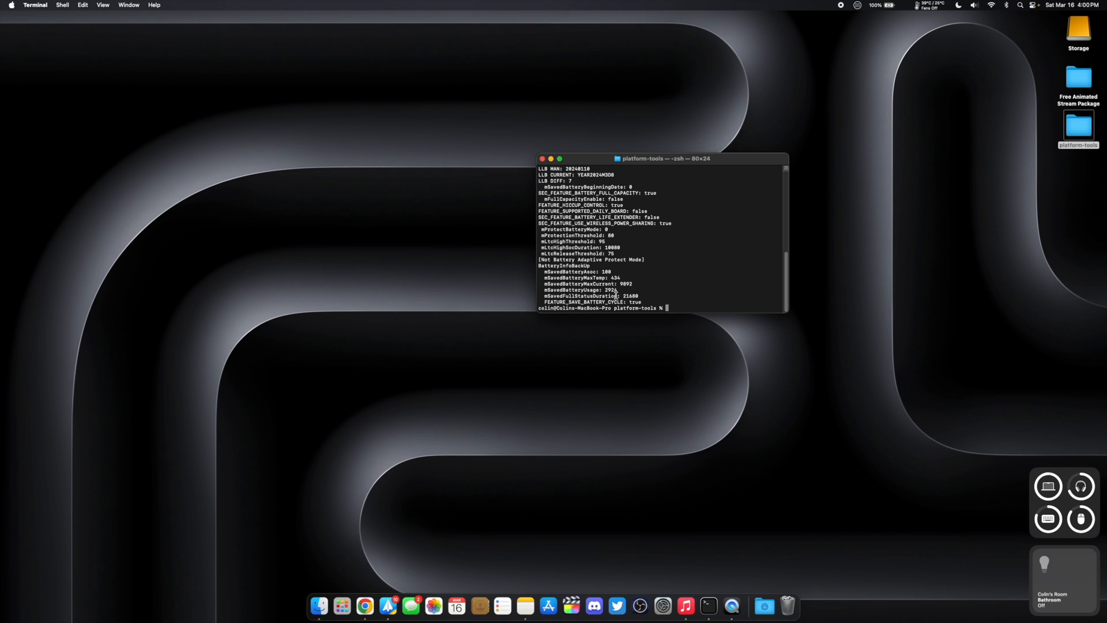
mouse_move(650, 283)
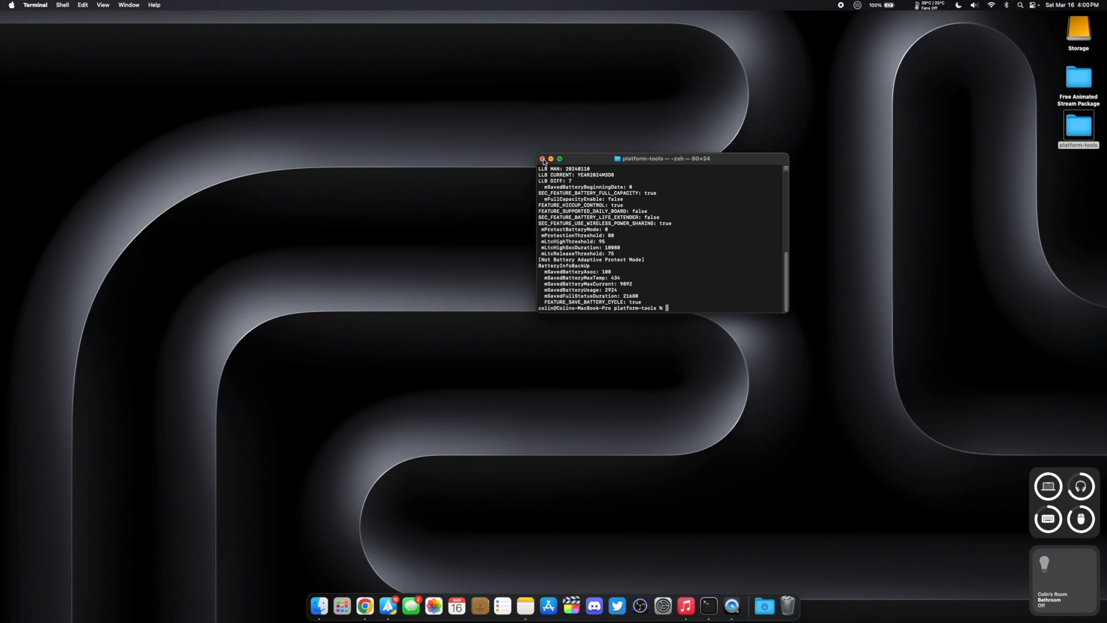
Open a new terminal at platform-tools and run adb shell dumpsys battery for the second phone
right_click(1078, 126)
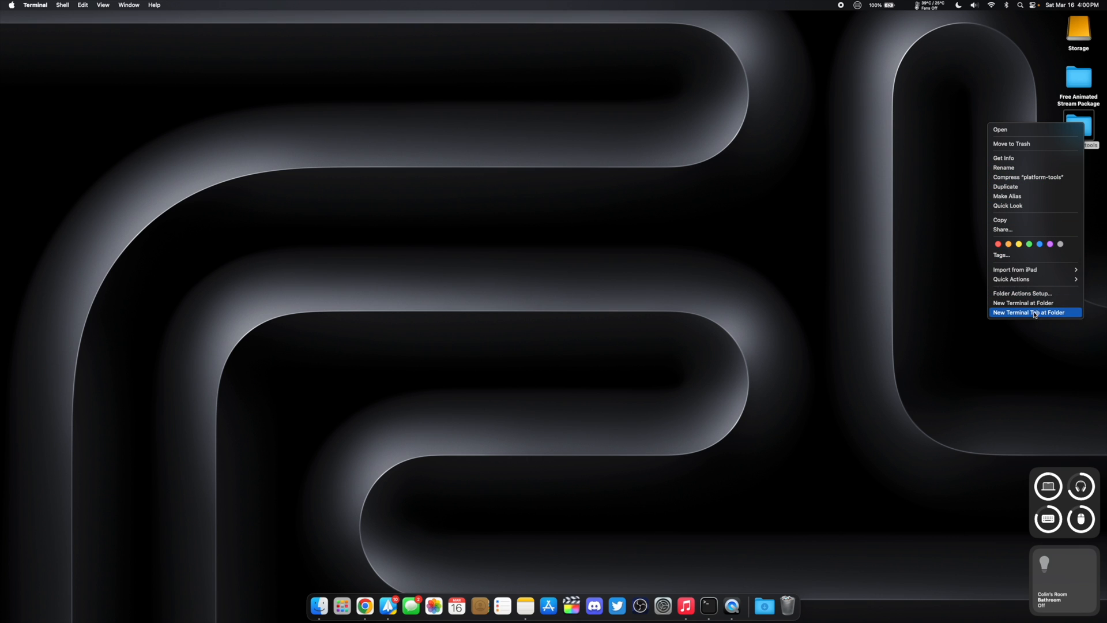
click(1029, 312)
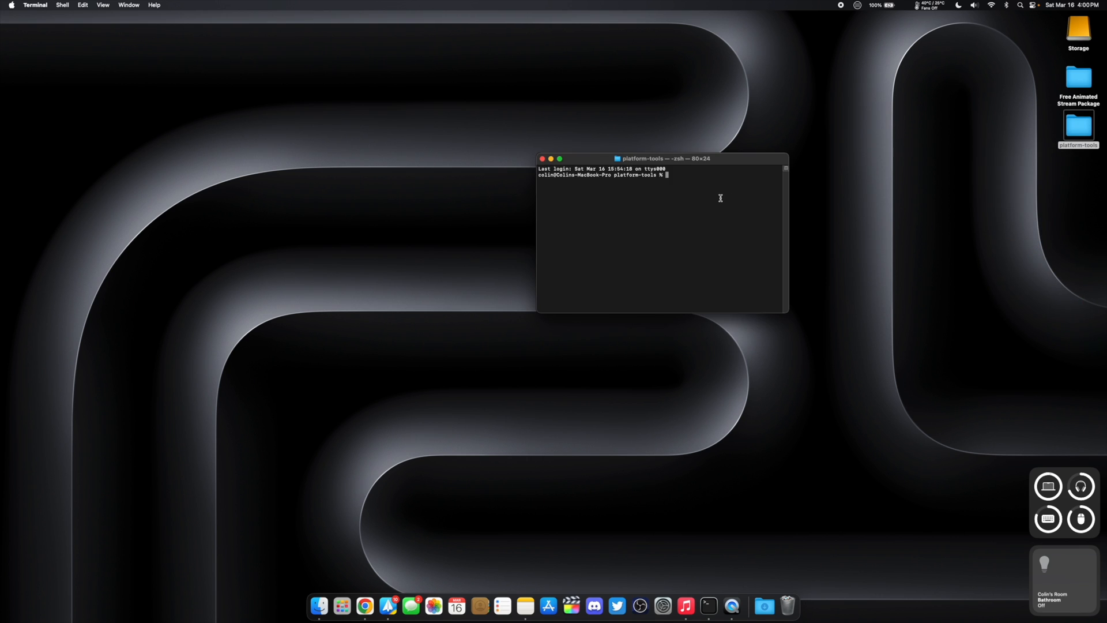
text(adb shell dumpsys battery)
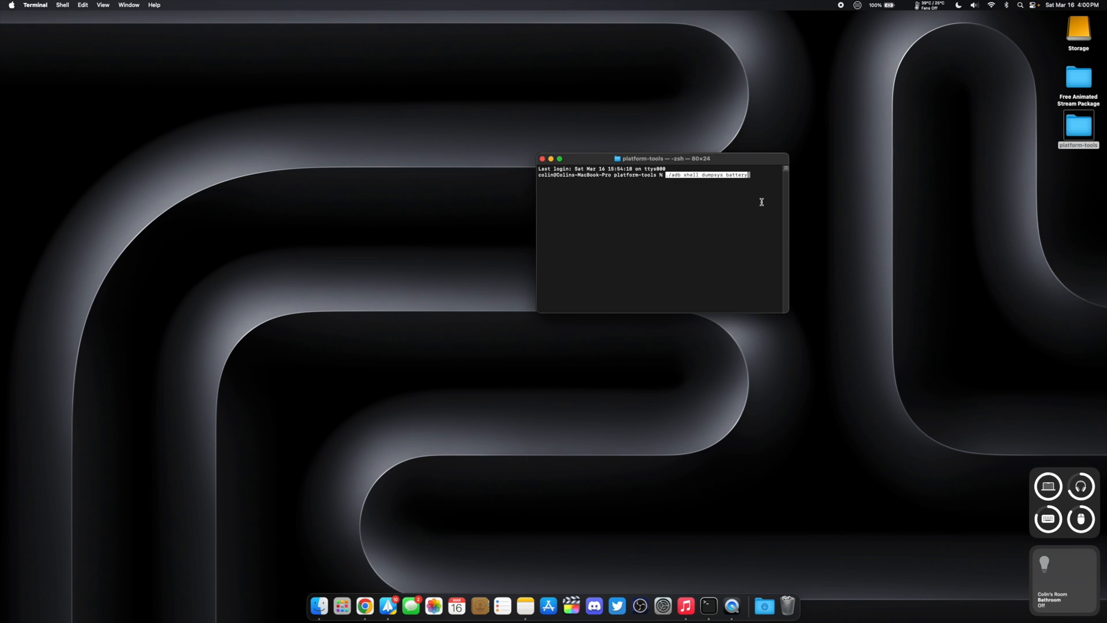
key(Return)
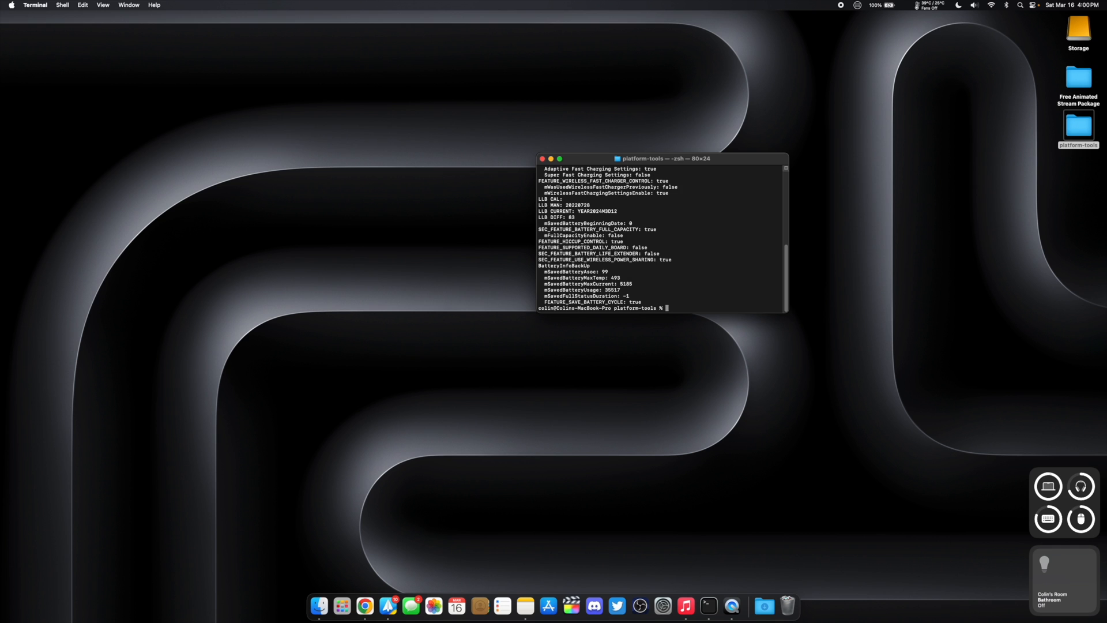
mouse_move(791, 268)
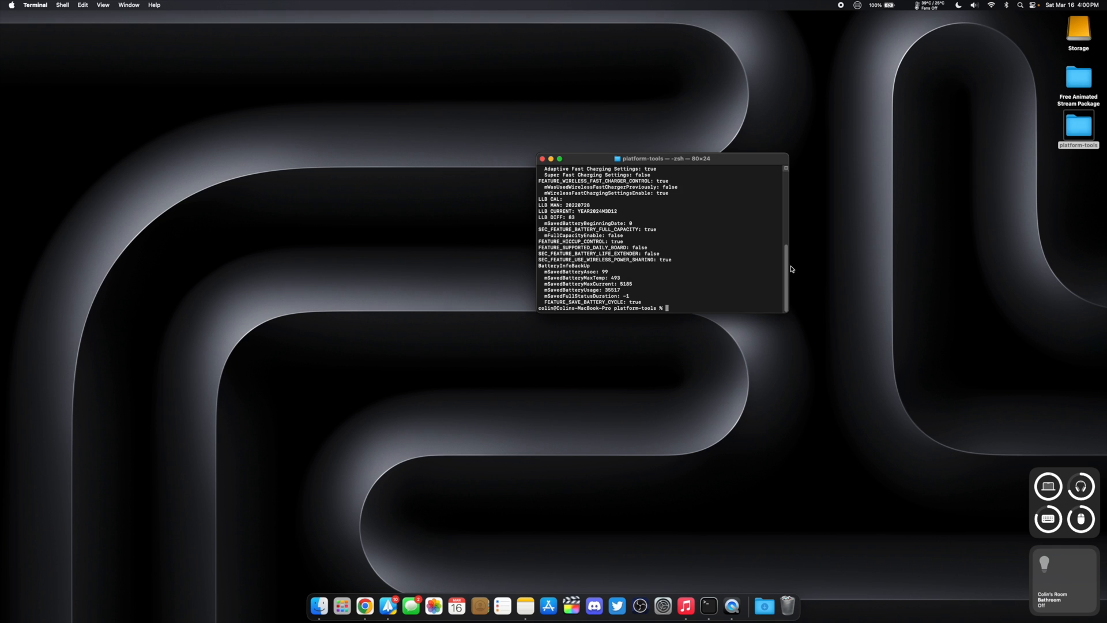
mouse_move(612, 282)
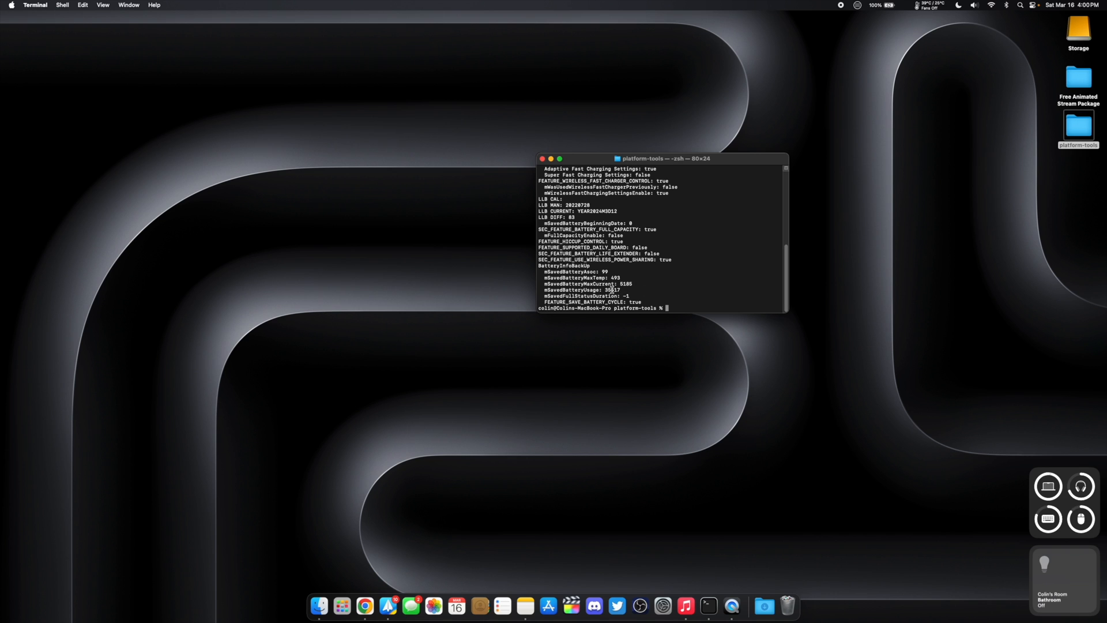
mouse_move(676, 278)
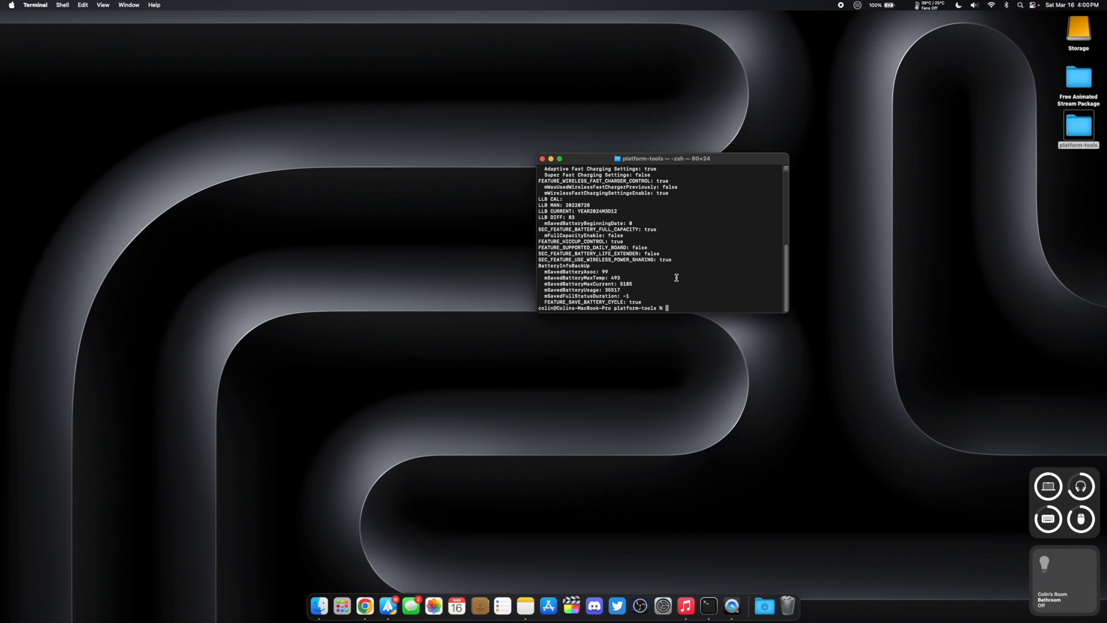
mouse_move(703, 244)
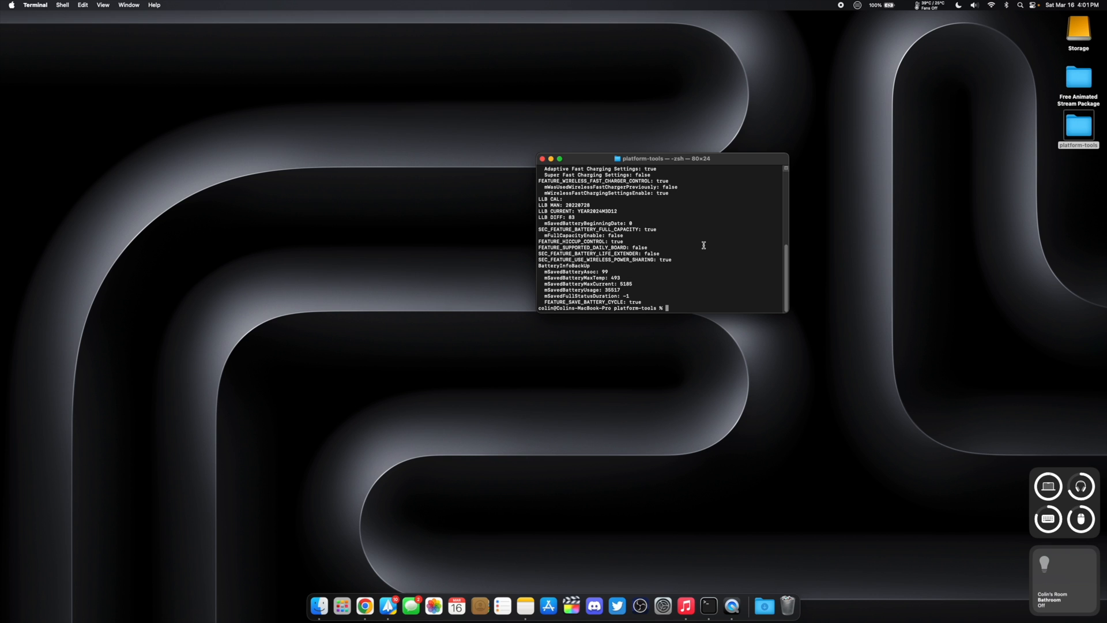
mouse_move(648, 212)
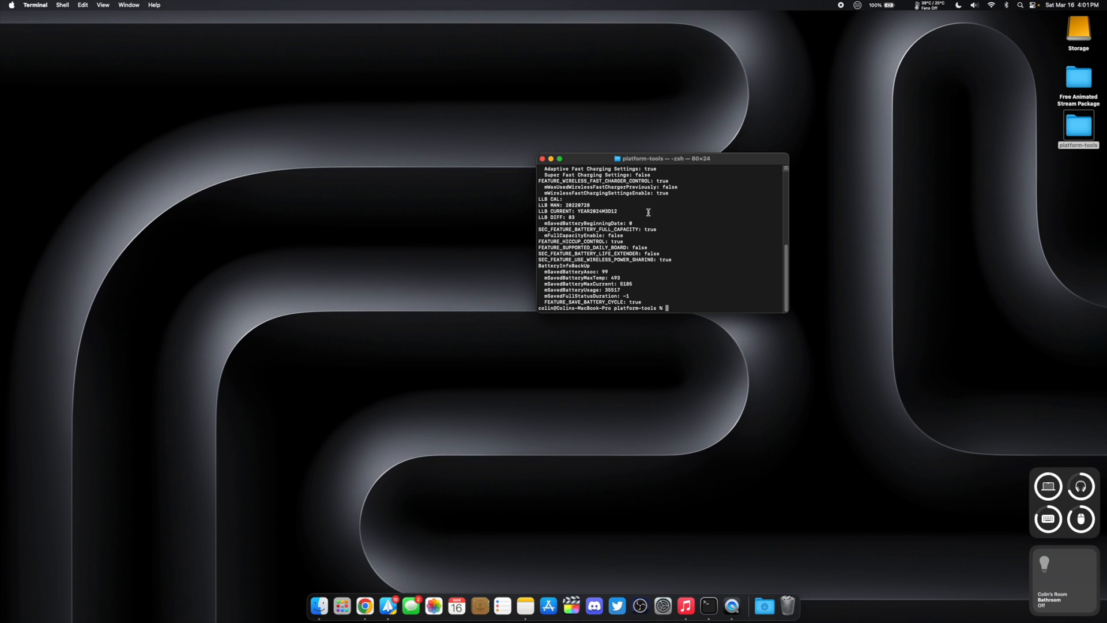
mouse_move(666, 203)
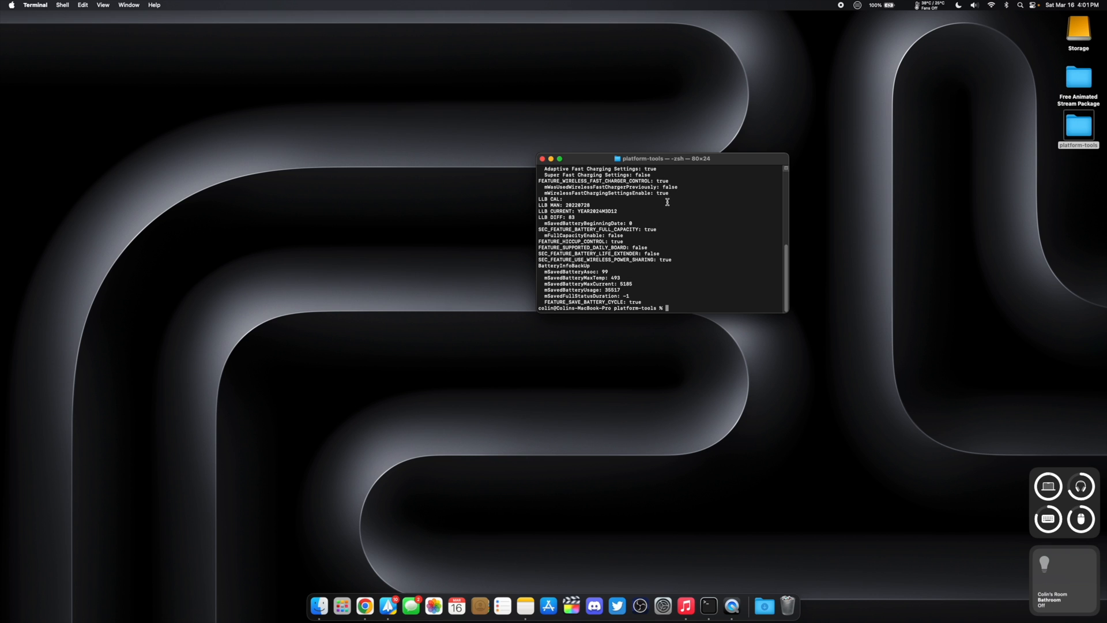
mouse_move(841, 6)
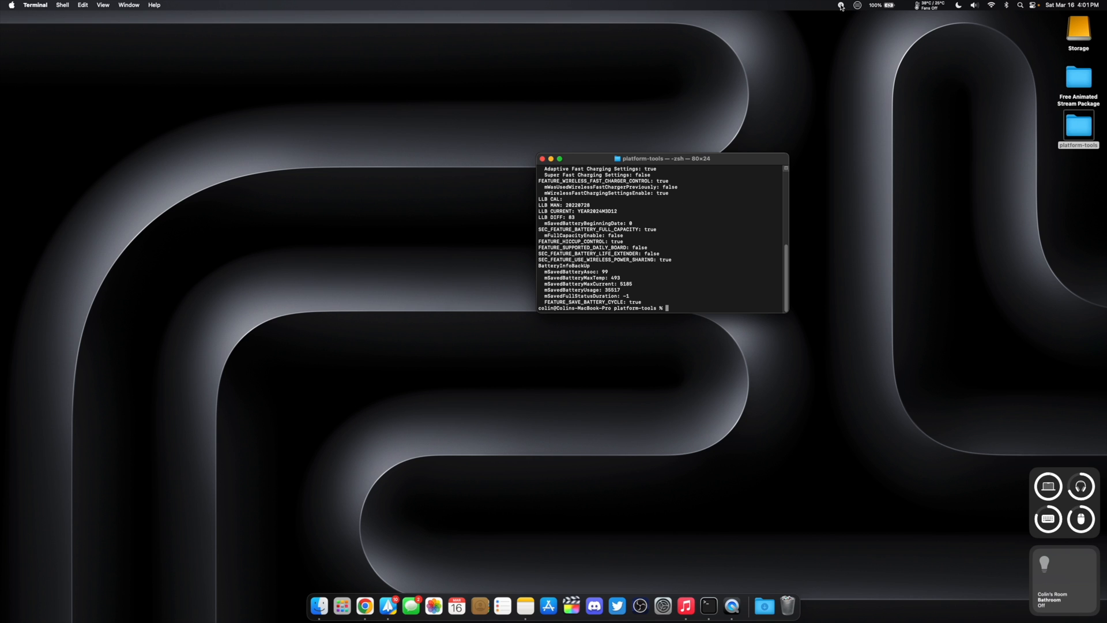